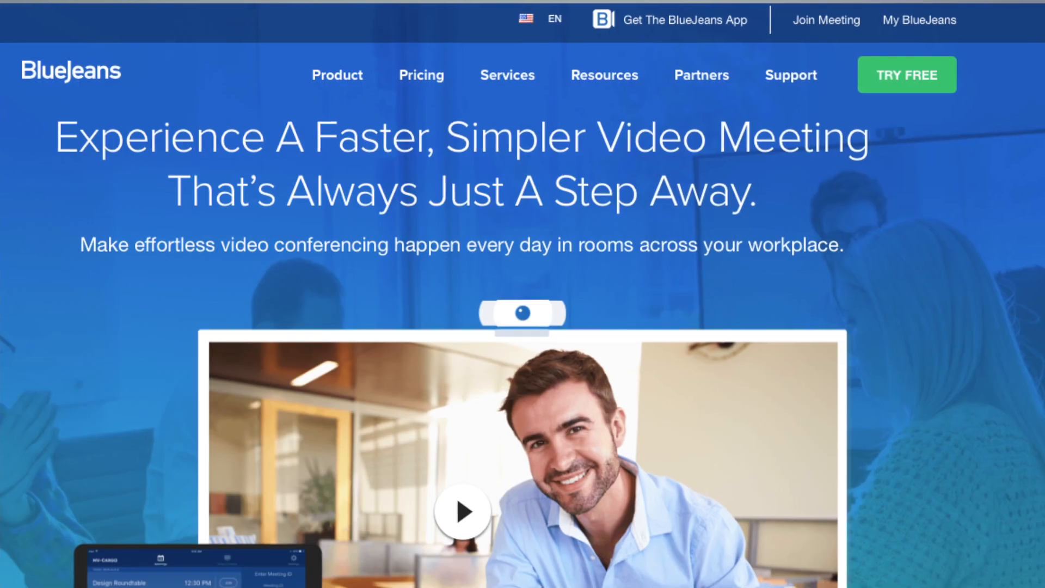
Step: Play the Huddle room demo video from the BlueJeans homepage
{"action": "scroll", "scroll_direction": "down", "scroll_amount": 3}
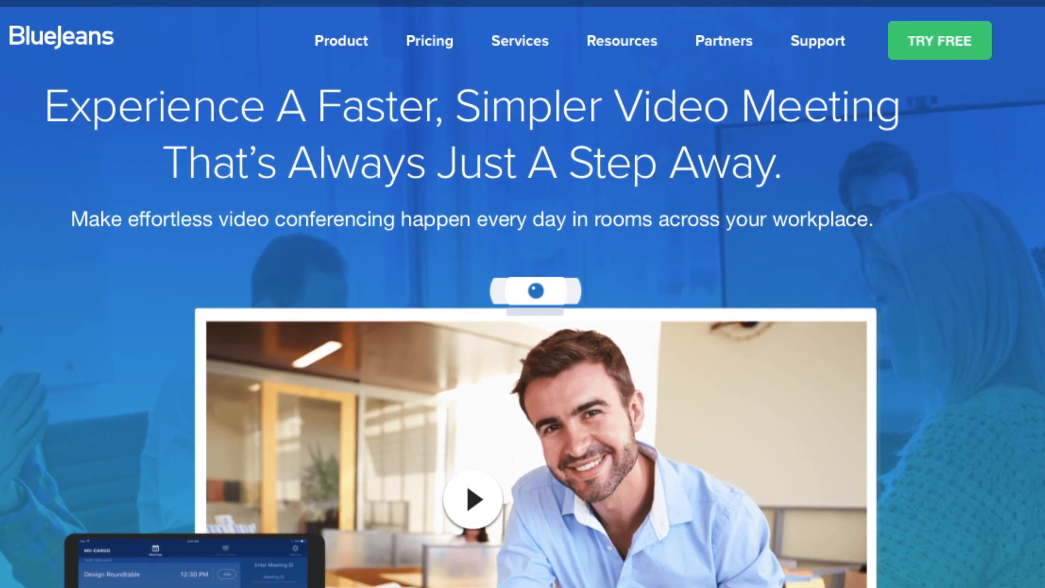
{"action": "left_click", "coordinate": [470, 499]}
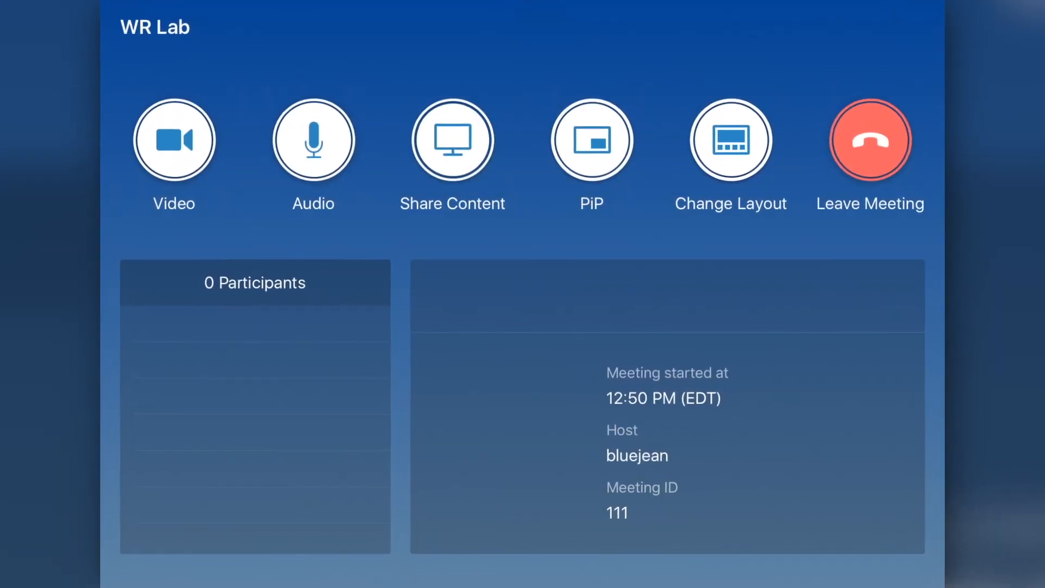
Step: Leave the WR Lab meeting to return to today's meetings list
{"action": "left_click", "coordinate": [313, 140]}
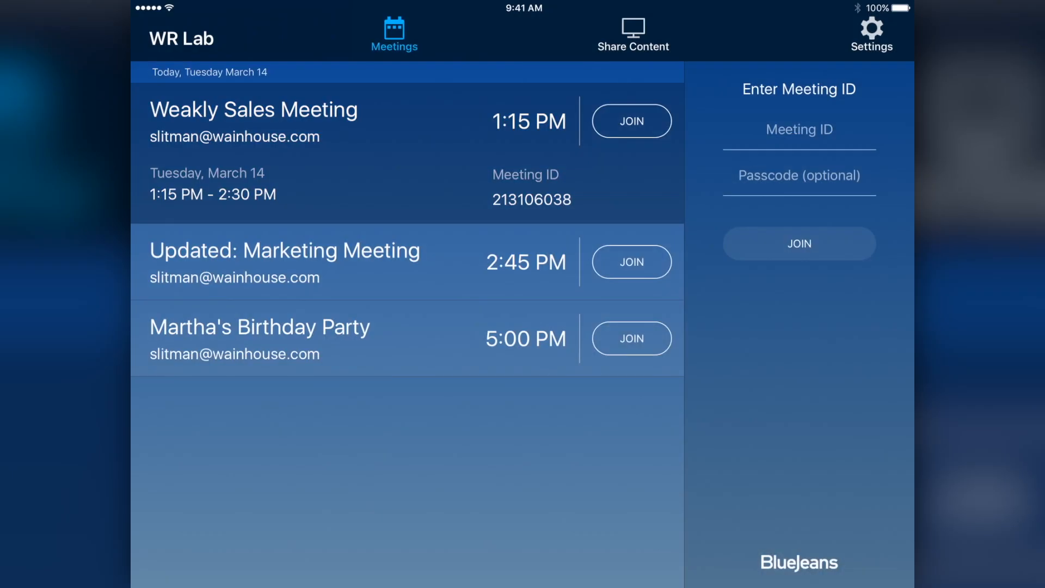
Step: Try joining Weakly Sales Meeting from the calendar, then dismiss the join prompt
{"action": "left_click", "coordinate": [630, 121]}
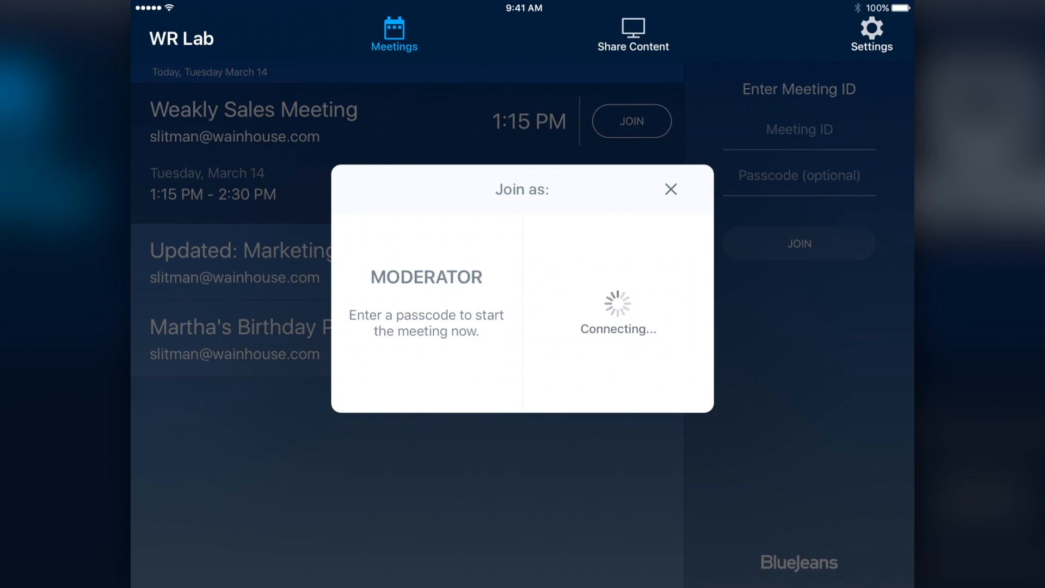
{"action": "left_click", "coordinate": [672, 189]}
{"action": "type", "text": "111"}
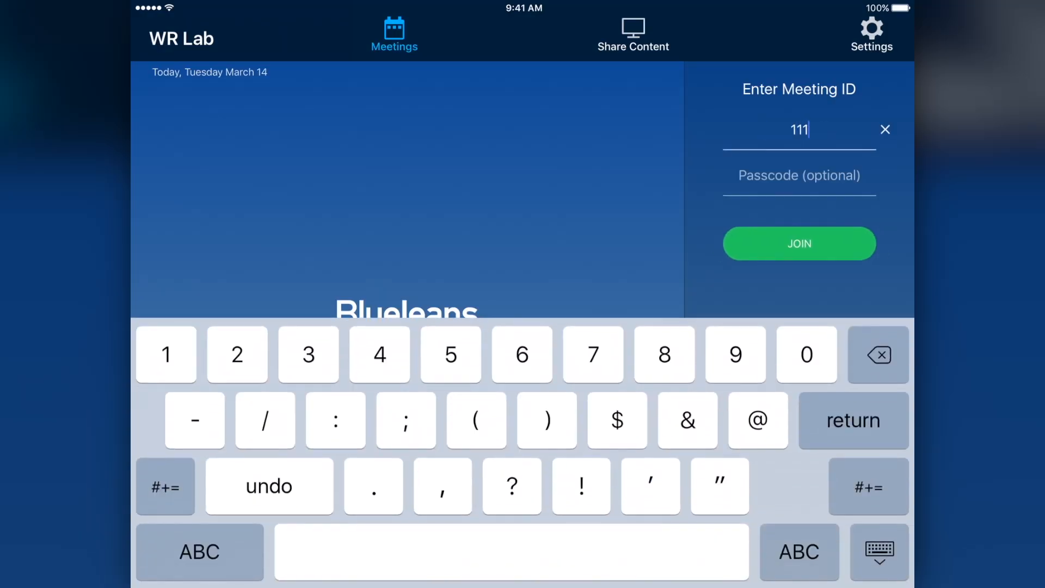
Step: Join meeting 111 by its ID, bringing up the WR Lab welcome prompt
{"action": "left_click", "coordinate": [798, 243]}
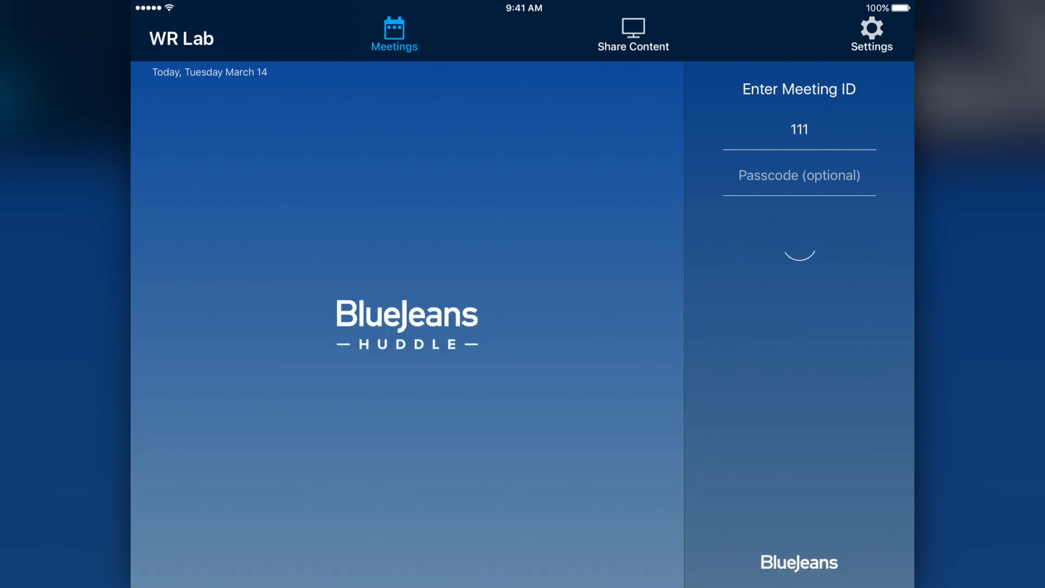
{"action": "left_click", "coordinate": [797, 243]}
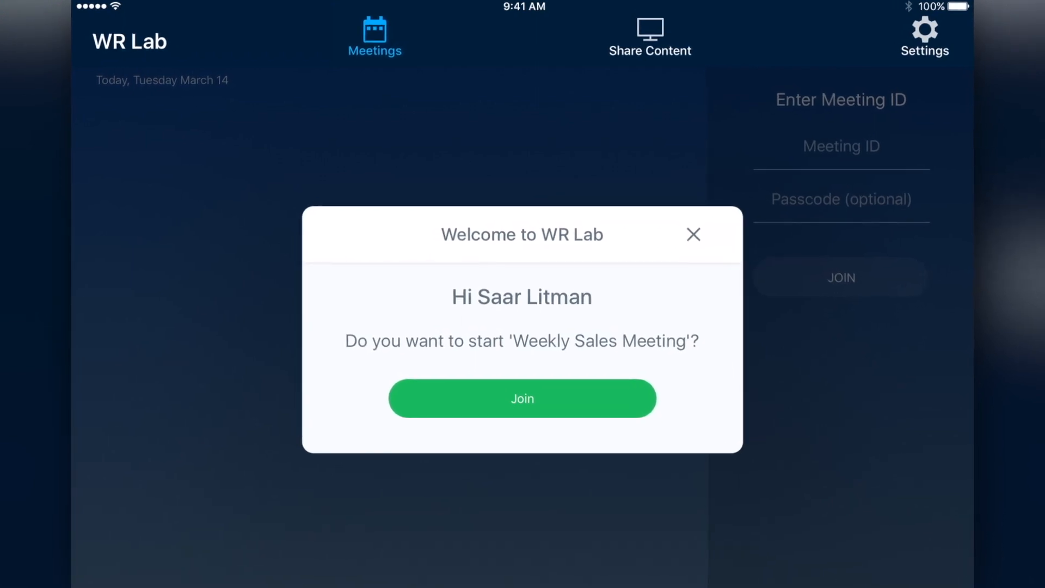
Step: Decline starting the Weekly Sales Meeting, returning to the idle home screen
{"action": "left_click", "coordinate": [521, 398]}
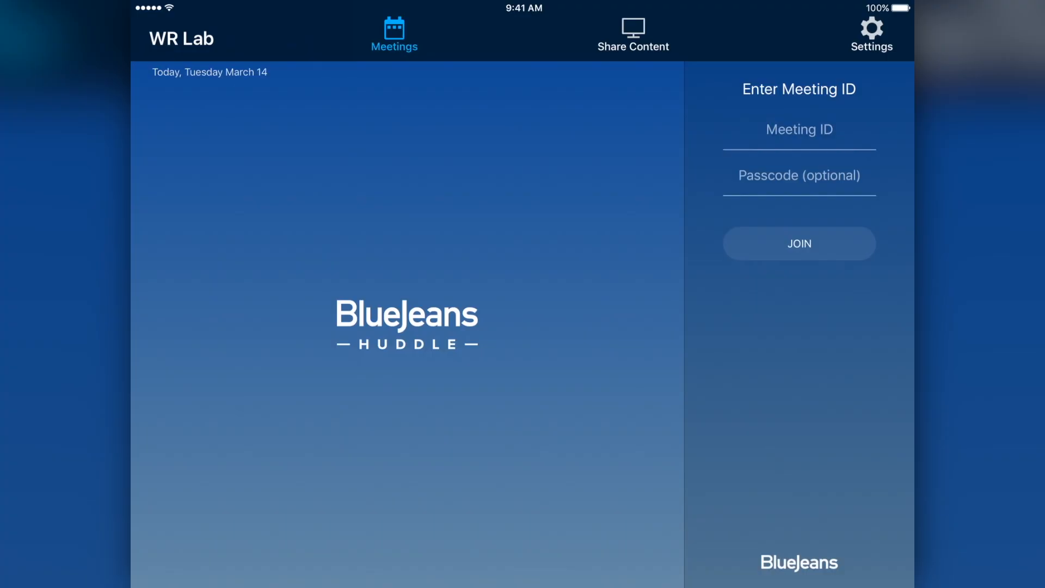
Step: Show the Share Screen options in the desktop meeting
{"action": "left_click", "coordinate": [632, 34]}
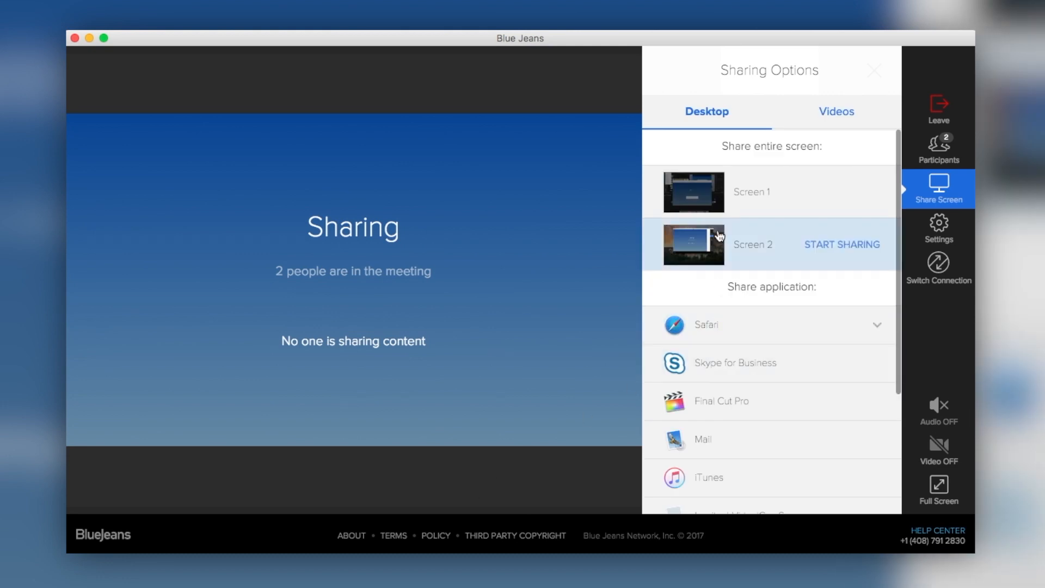
{"action": "mouse_move", "coordinate": [718, 210]}
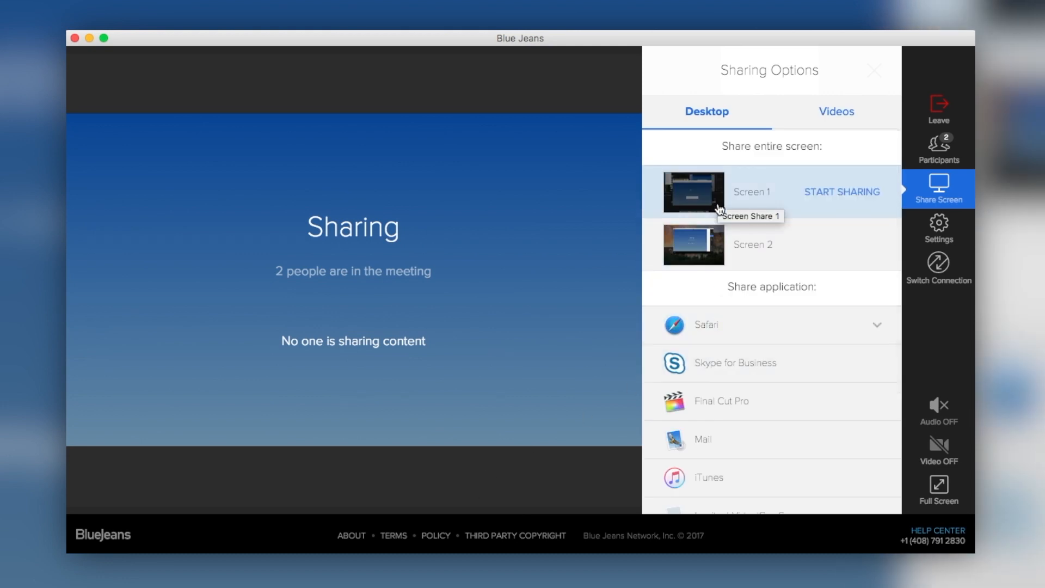